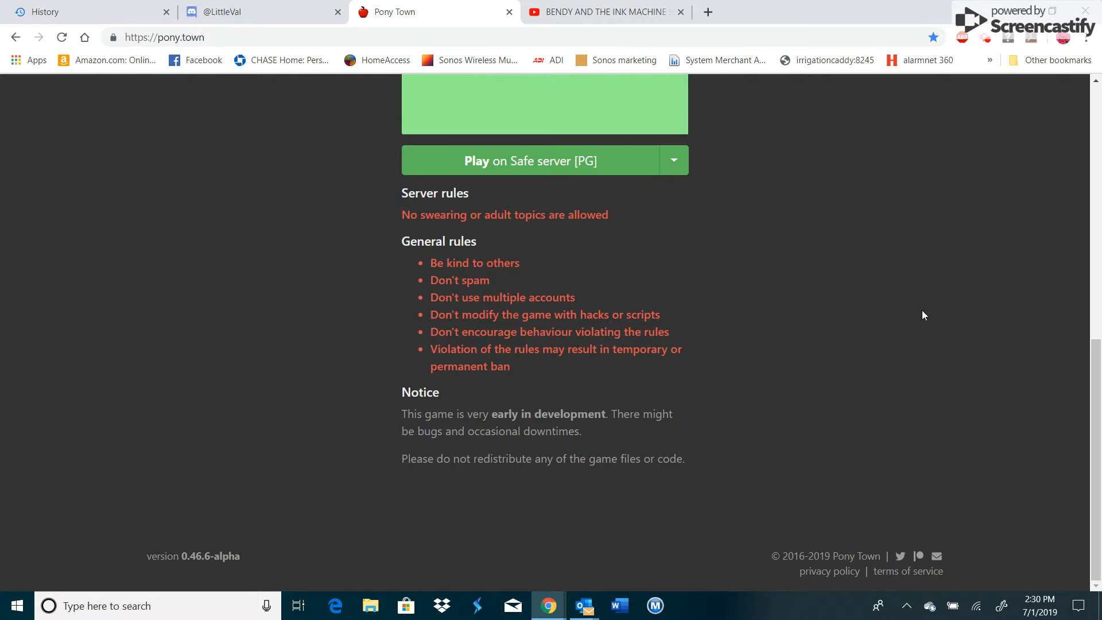
mouse_move(986, 83)
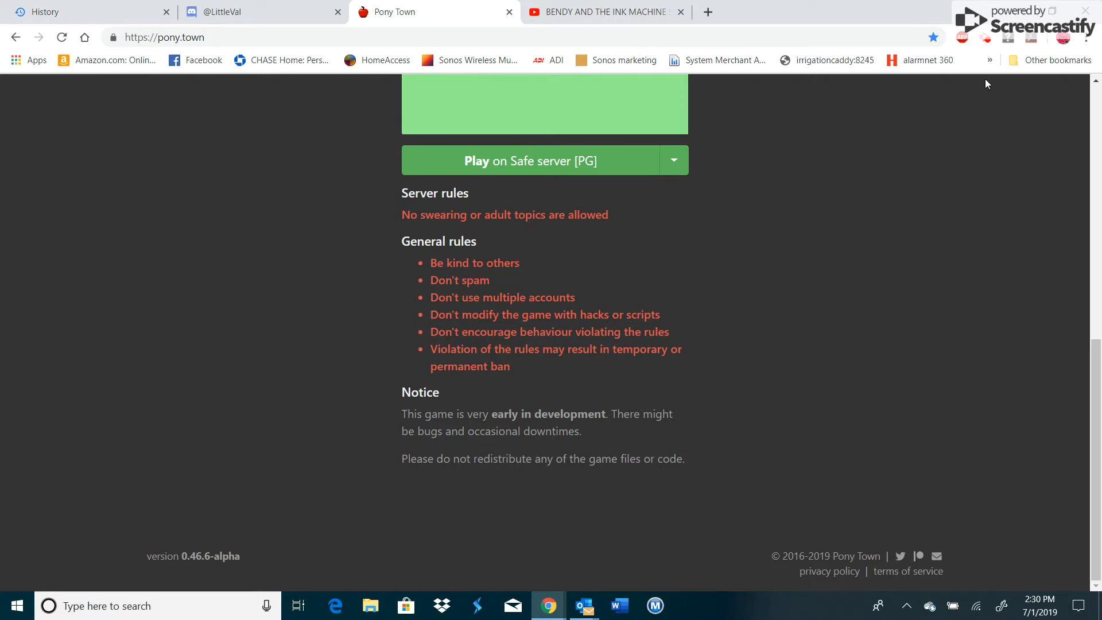
mouse_move(888, 142)
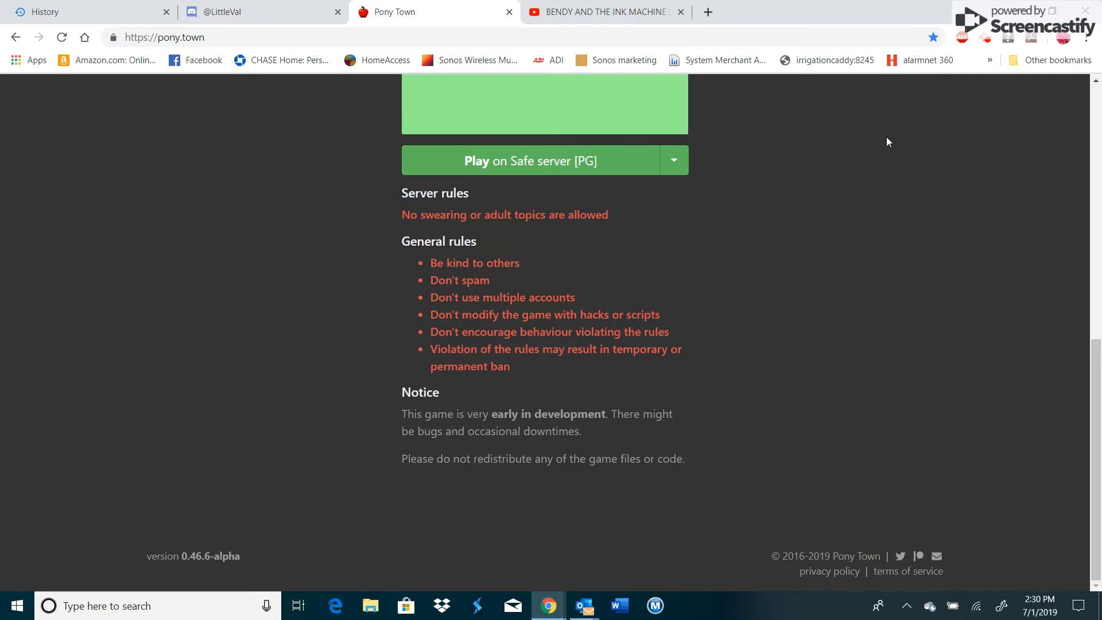
mouse_move(742, 4)
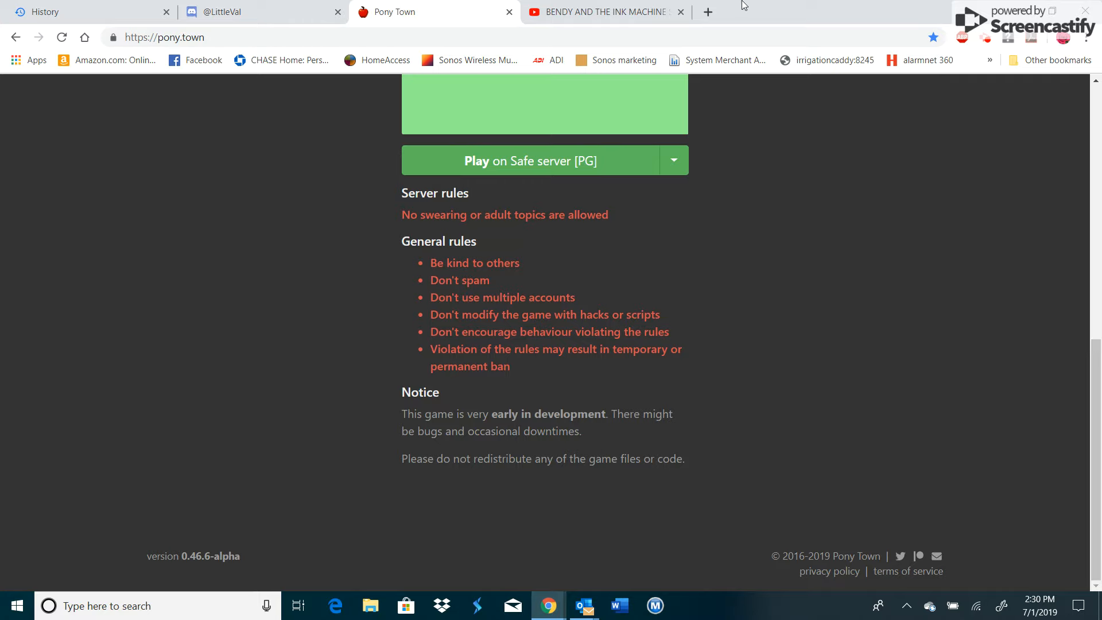
mouse_move(603, 266)
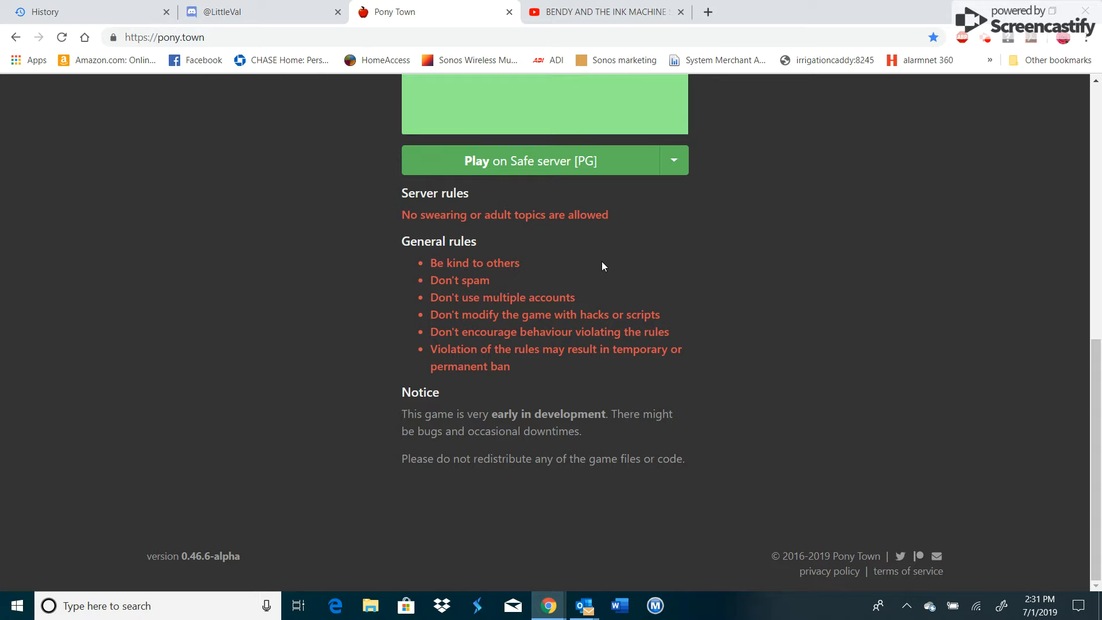
mouse_move(646, 6)
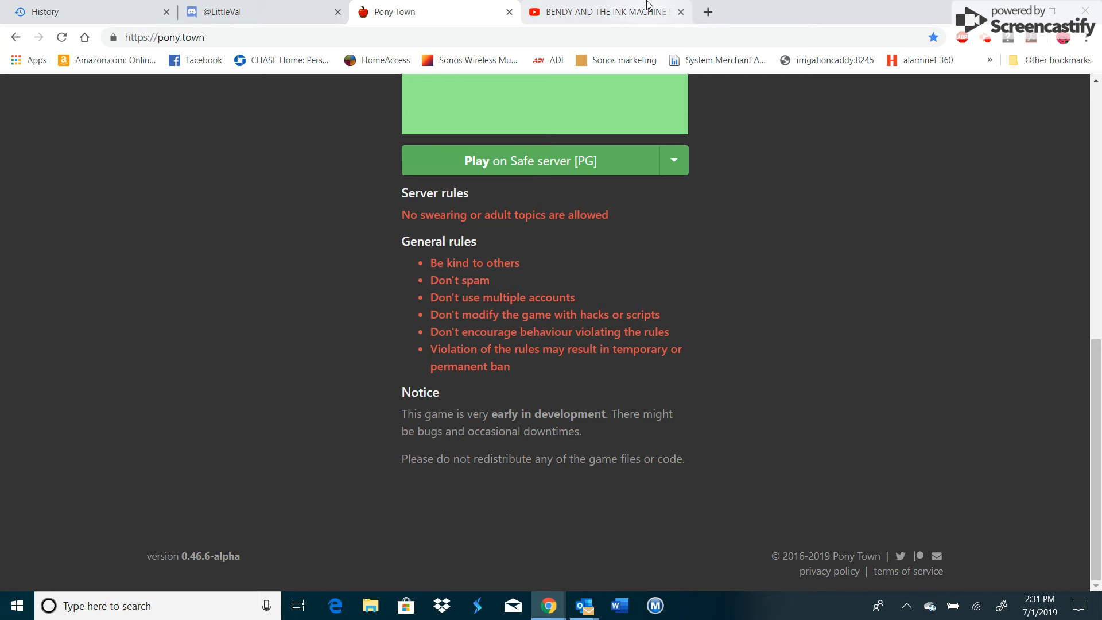
Switch to the tab with the Bendy and the Ink Machine 'Build Our Machine' lyric video.
click(604, 12)
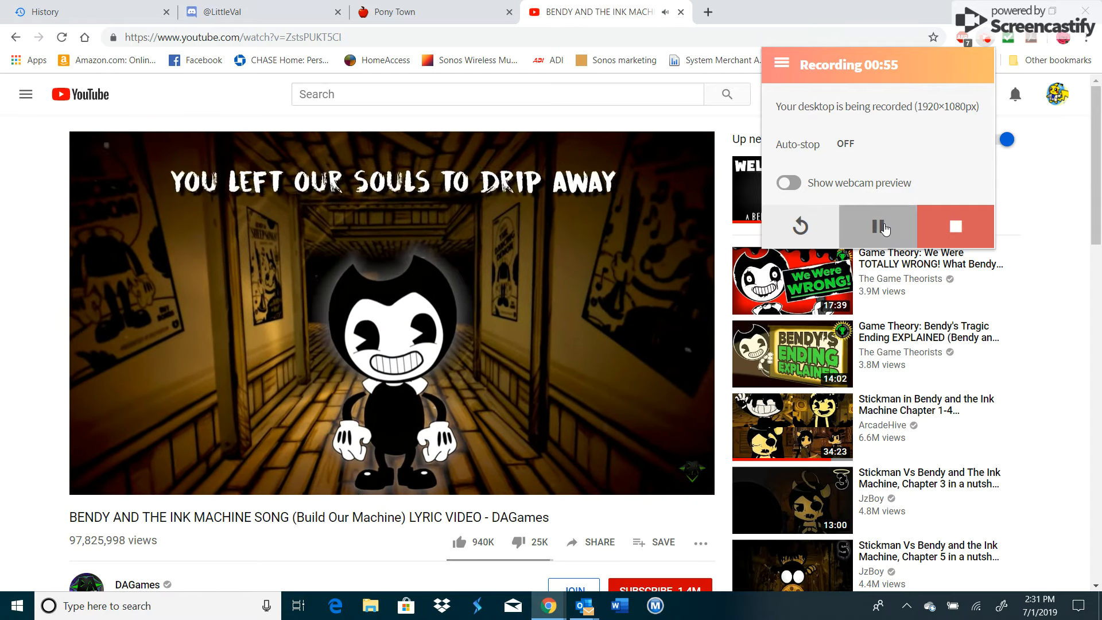
Close the Bendy song tab and scroll the Pony Town page to the bendy character.
click(408, 12)
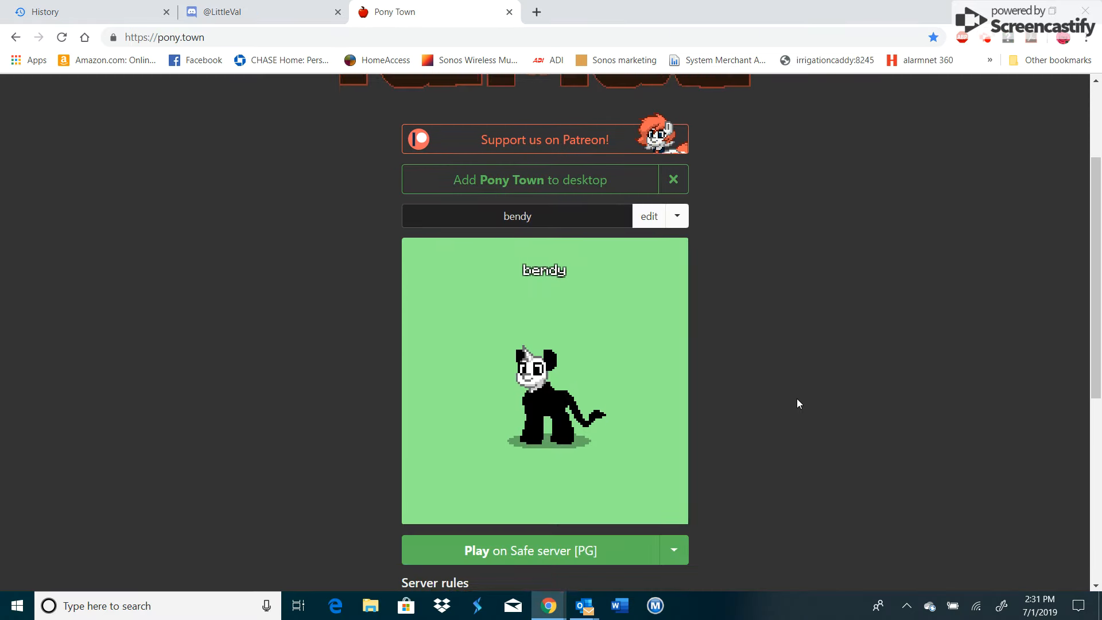
scroll(down, 3)
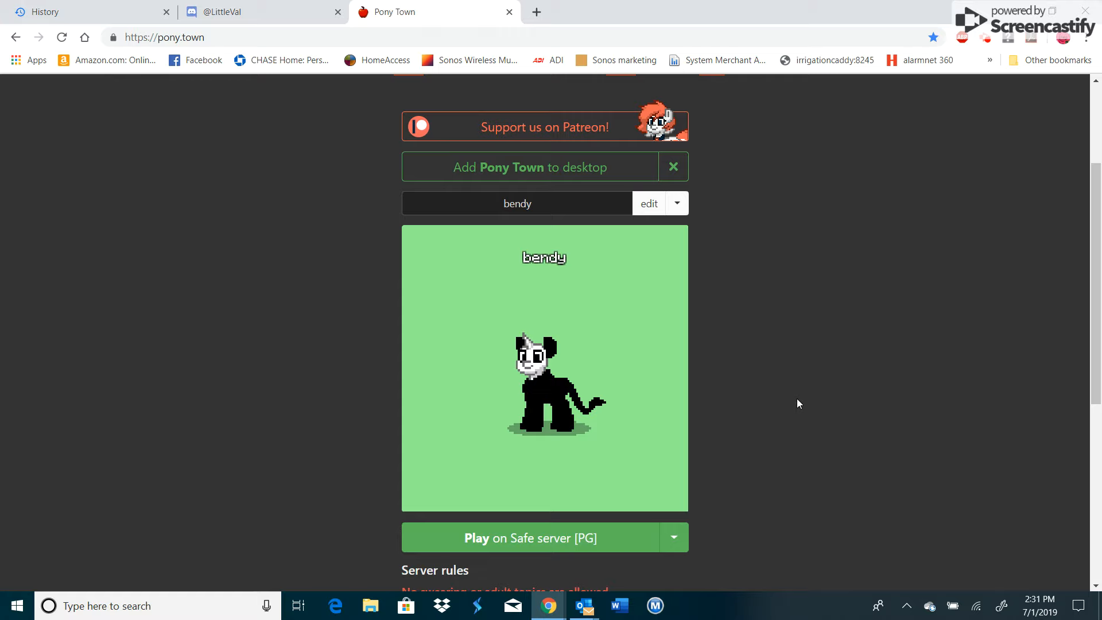
mouse_move(716, 434)
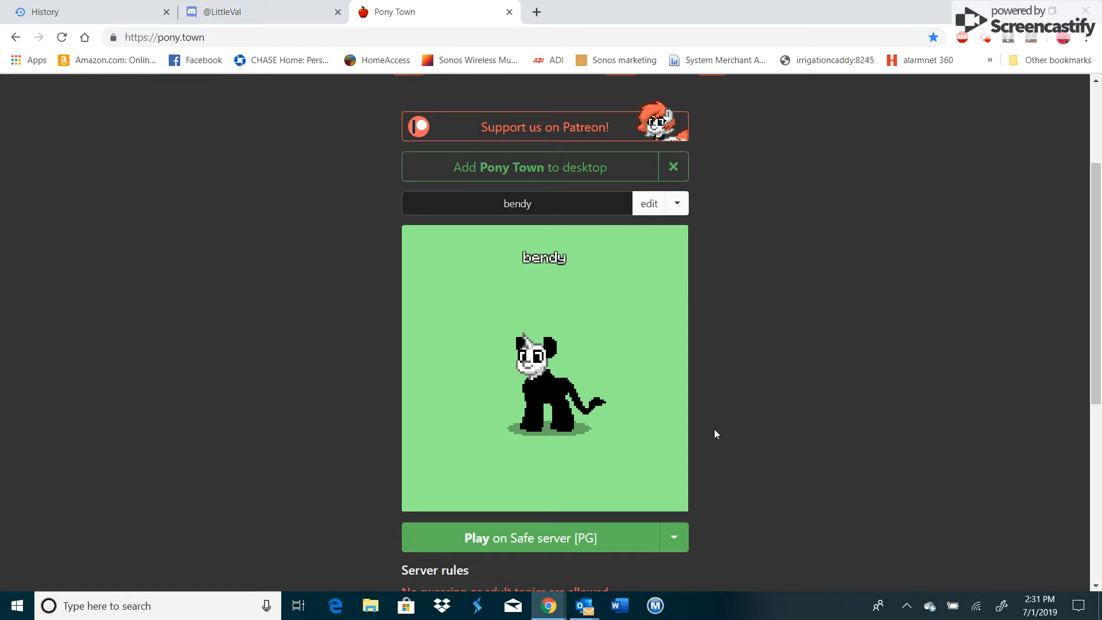
scroll(up, 3)
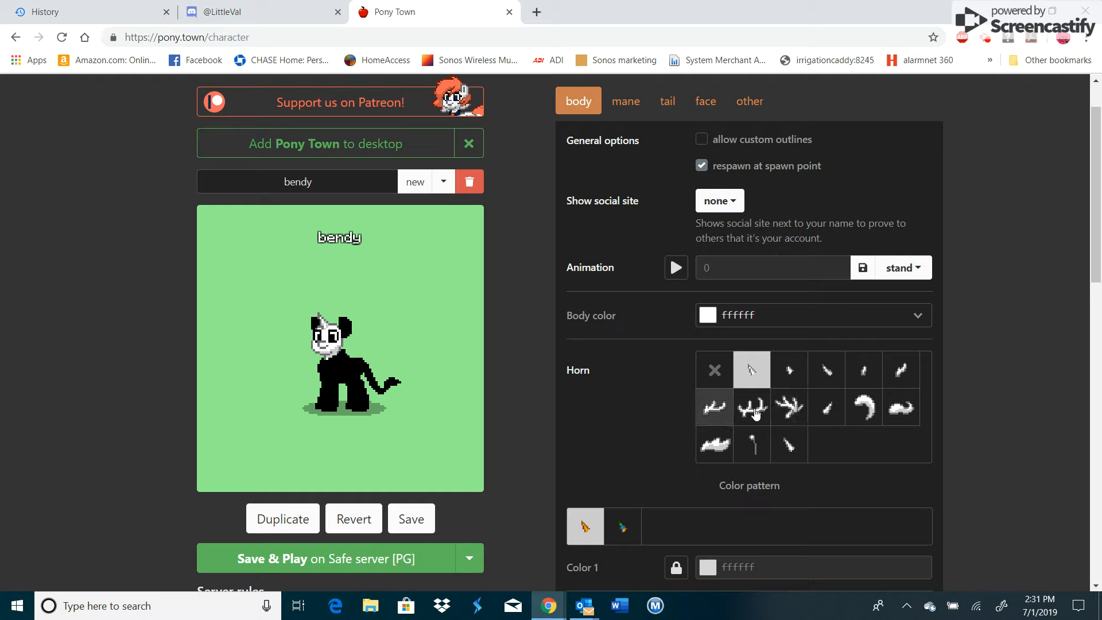
Try curly and curved horn styles on bendy, testing black and dark grey body colours.
click(900, 407)
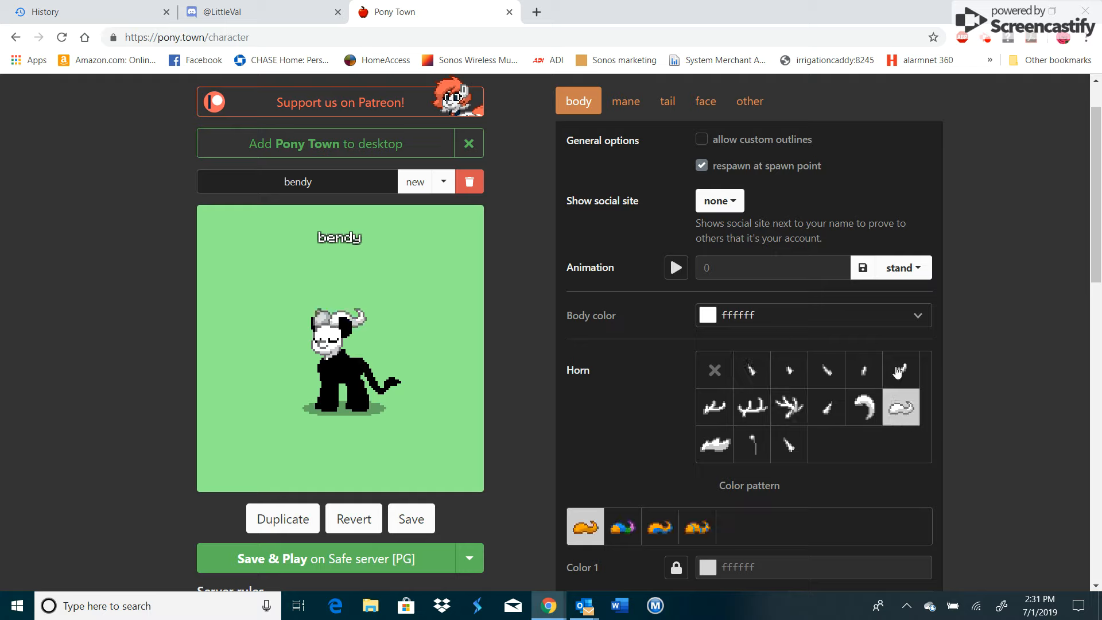
click(864, 407)
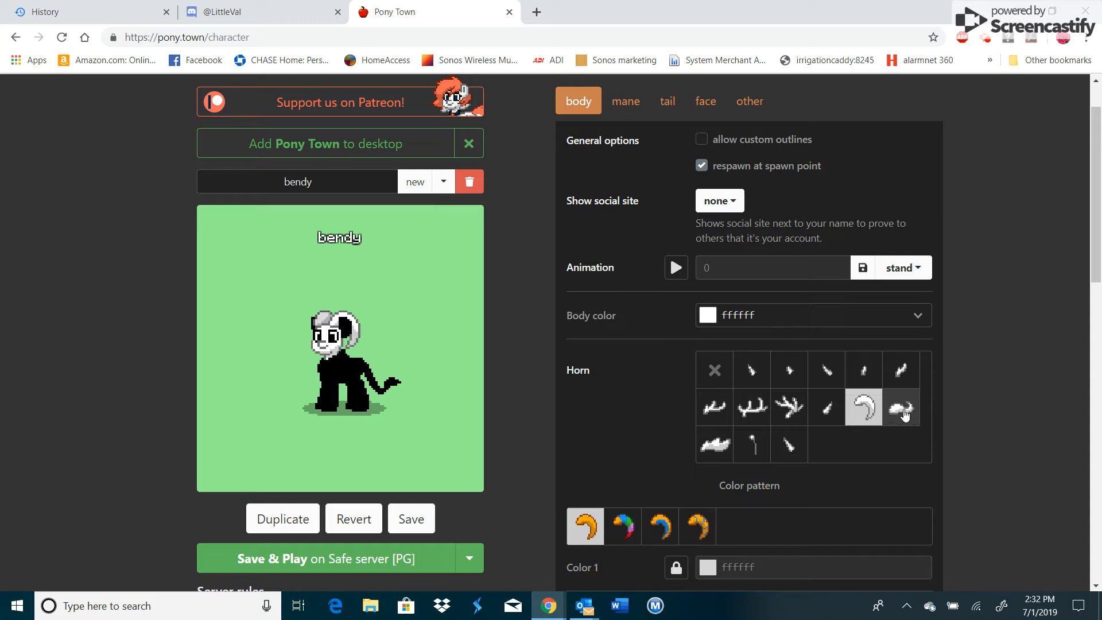
click(900, 369)
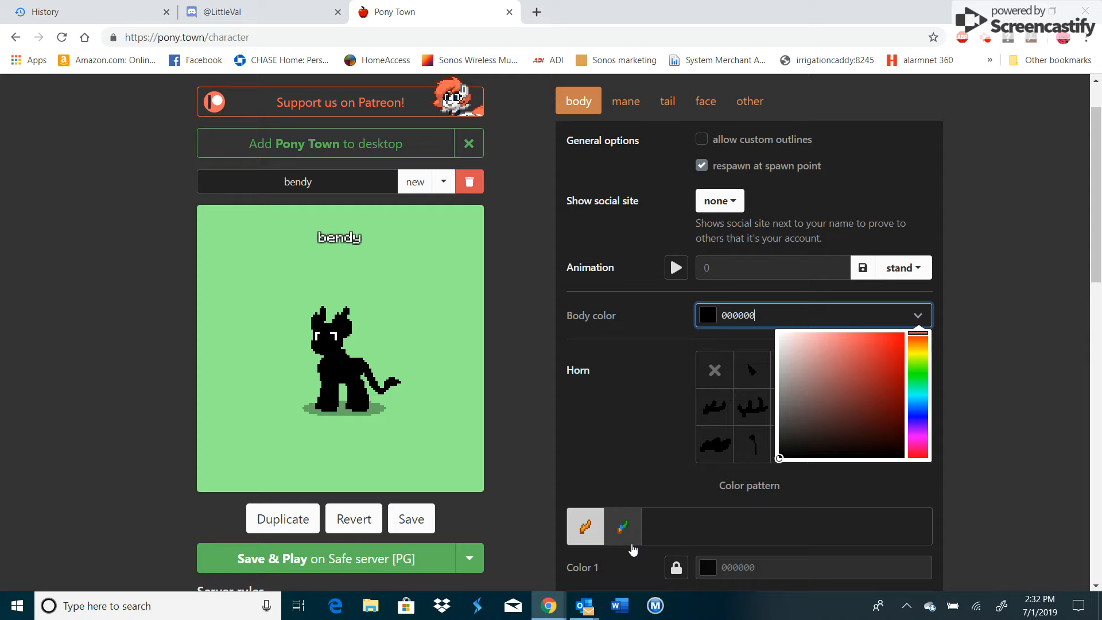
click(779, 437)
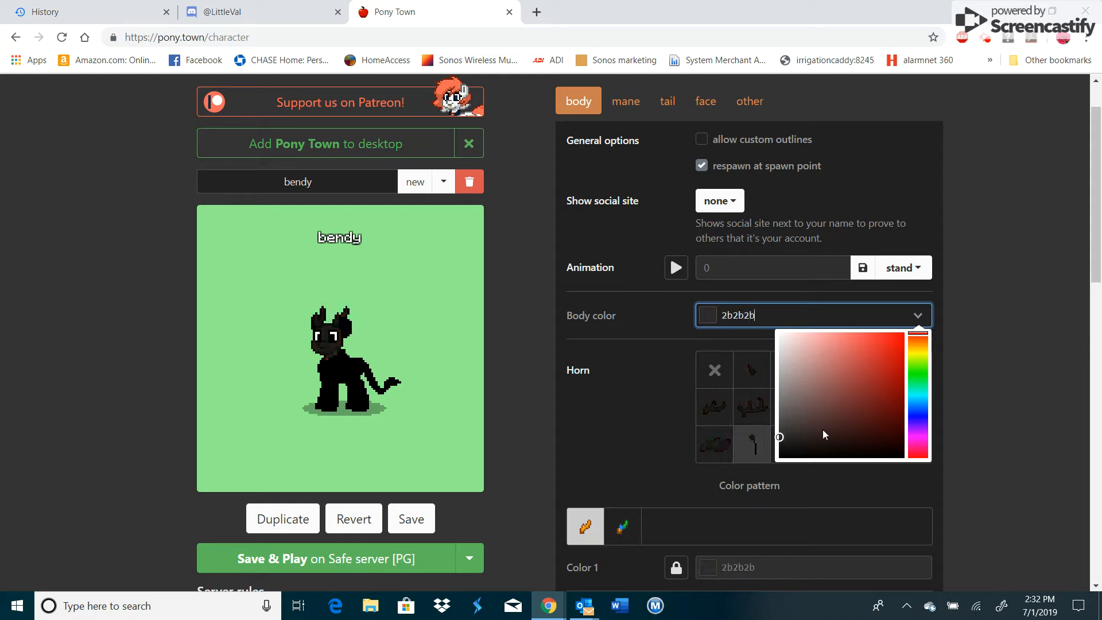
click(905, 383)
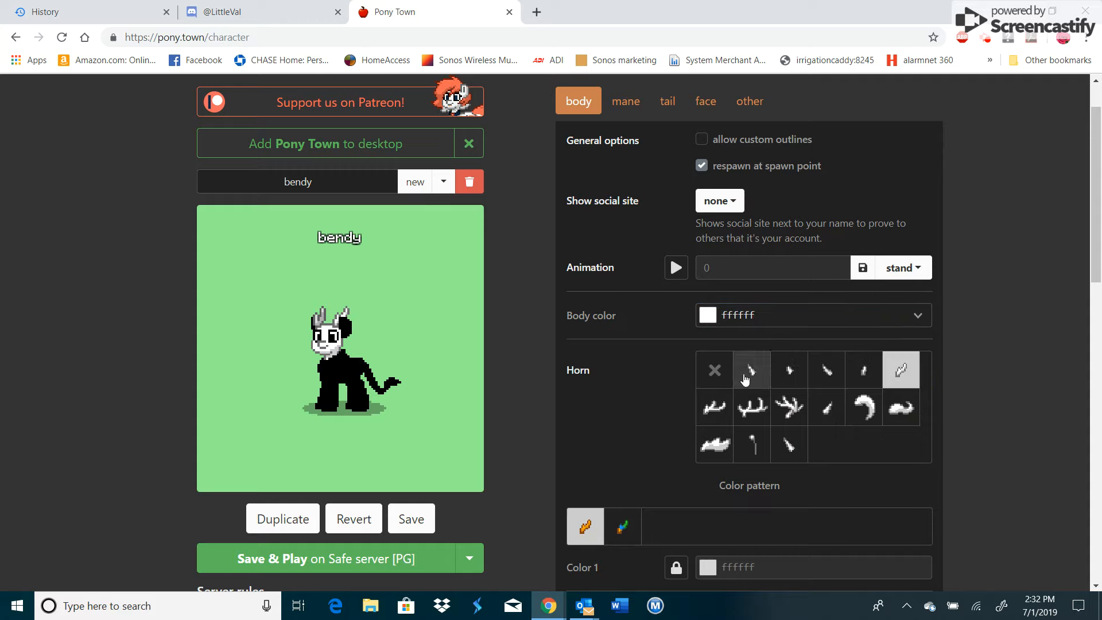
mouse_move(893, 378)
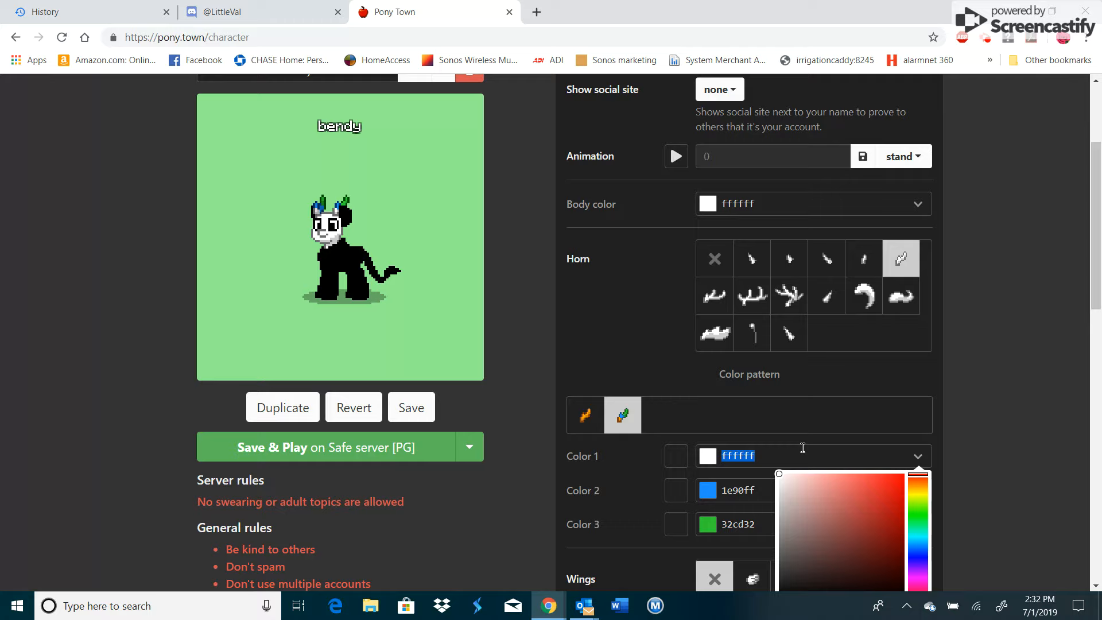
Set the horn colour to 000000 and adjust the horns' second and third colours.
text(000000)
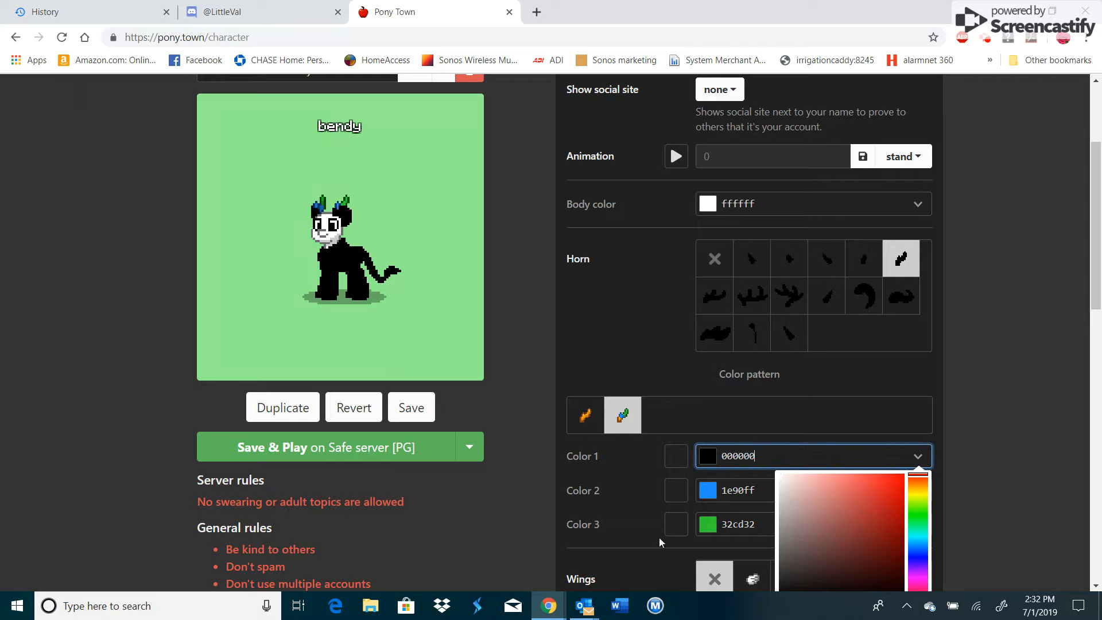
click(808, 490)
text(000000)
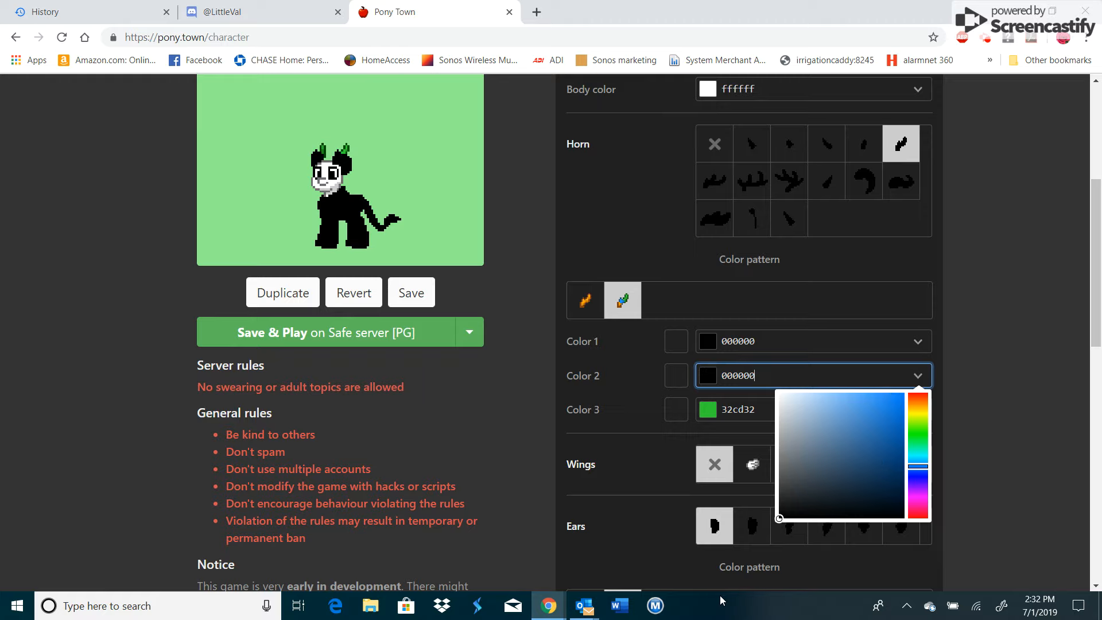
click(811, 409)
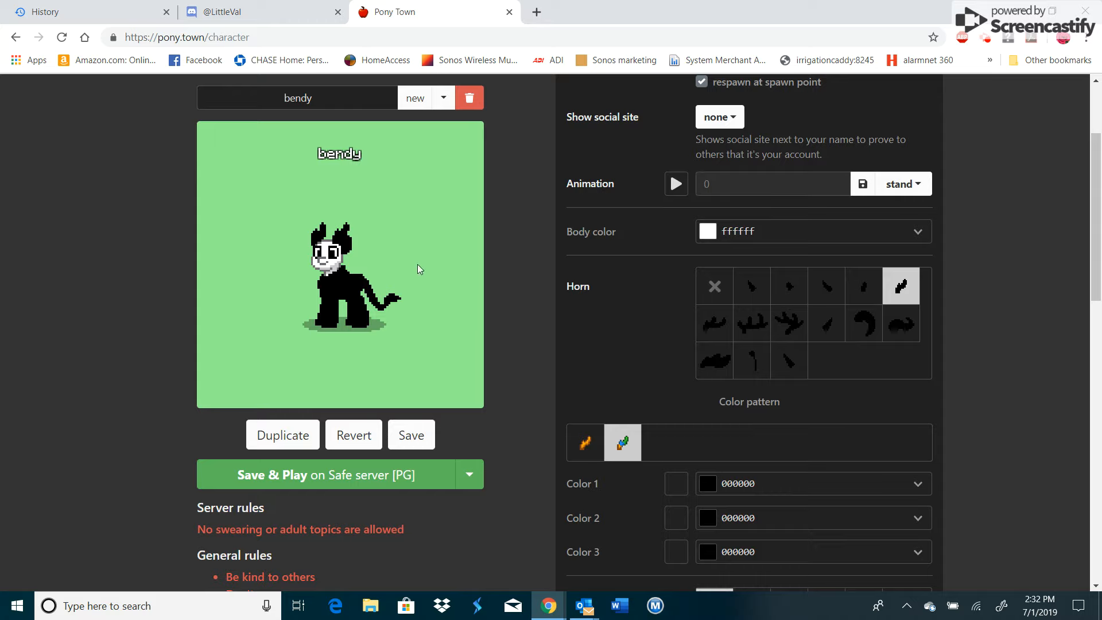
mouse_move(727, 311)
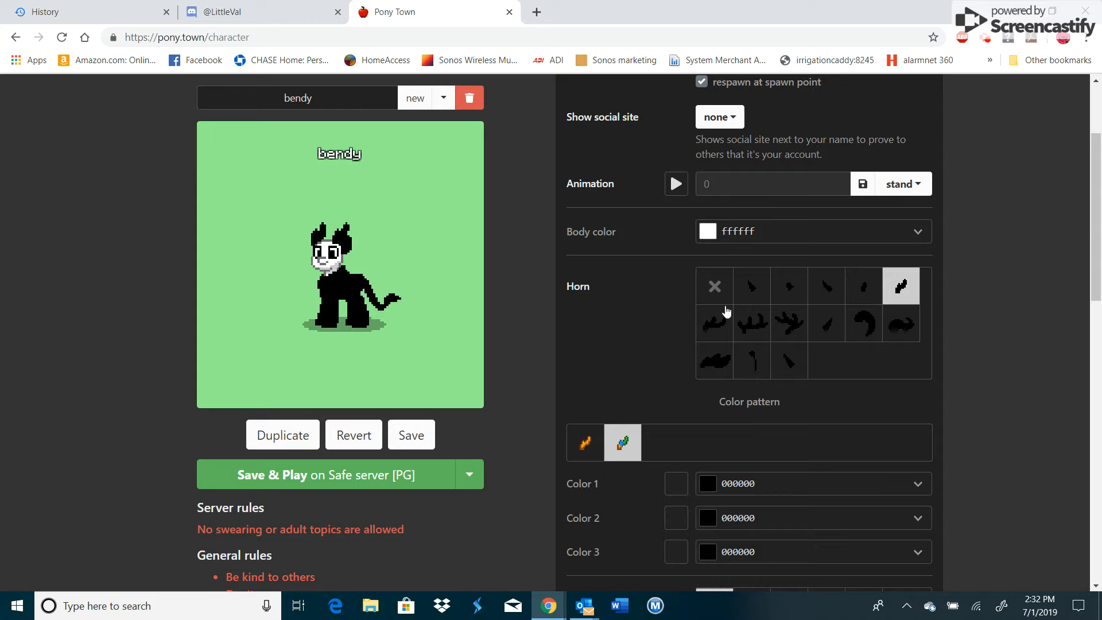
Try wavy, antler and rounded horns, then settle on the curved horn style.
click(715, 322)
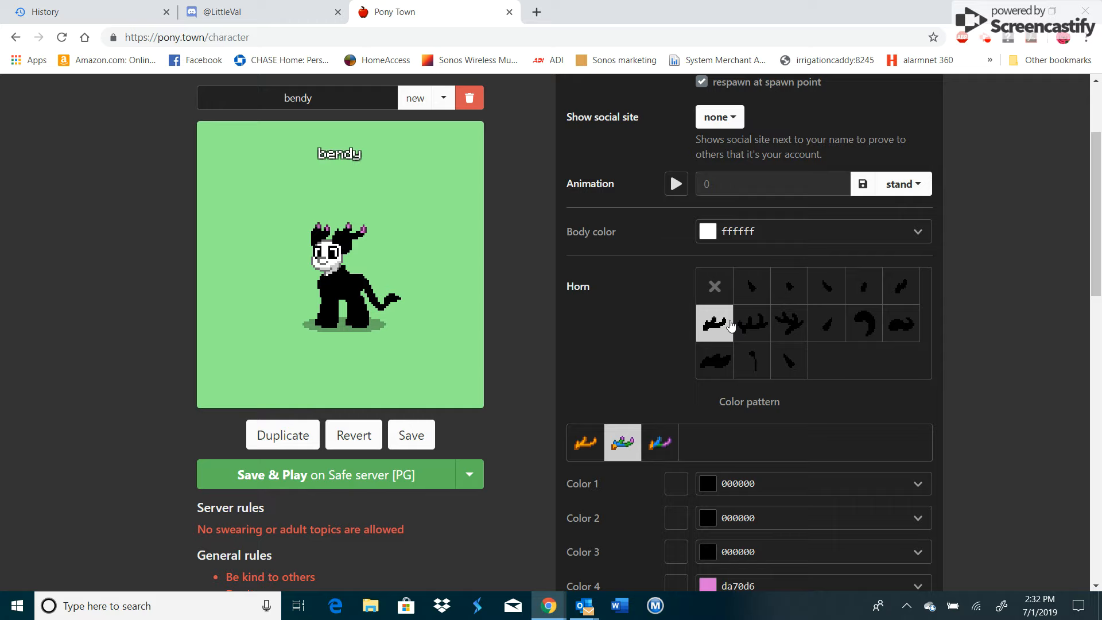
click(751, 323)
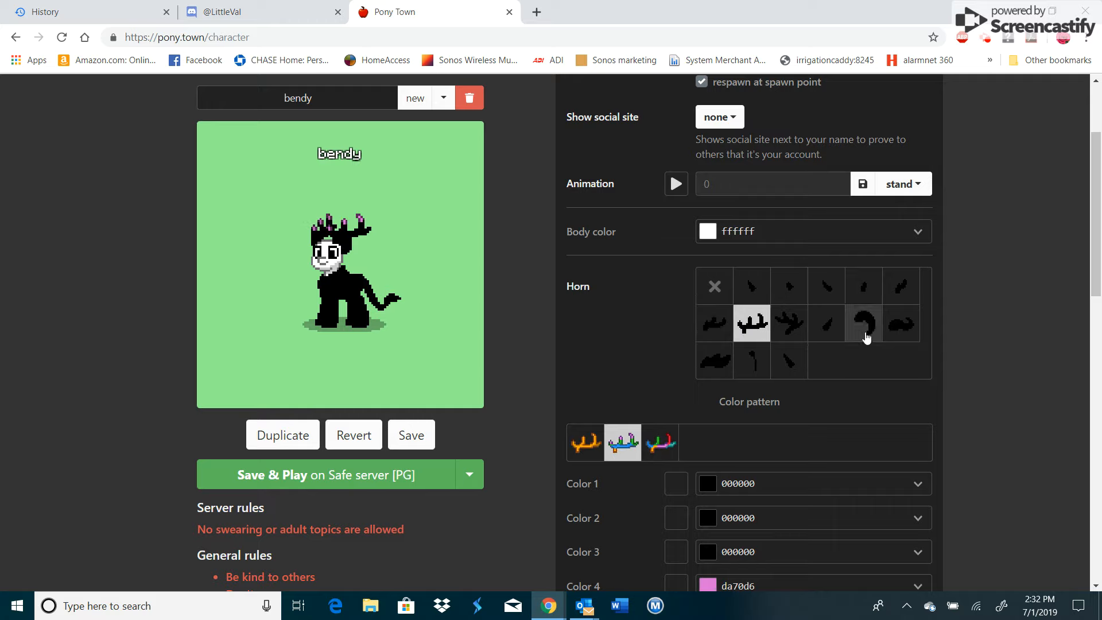
click(900, 324)
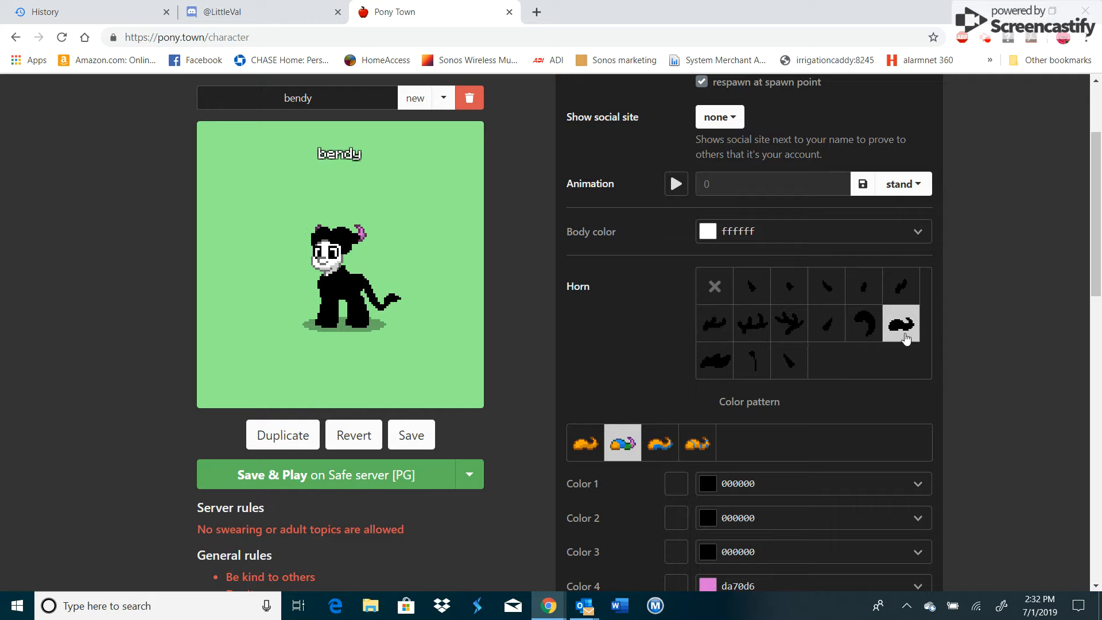
click(901, 285)
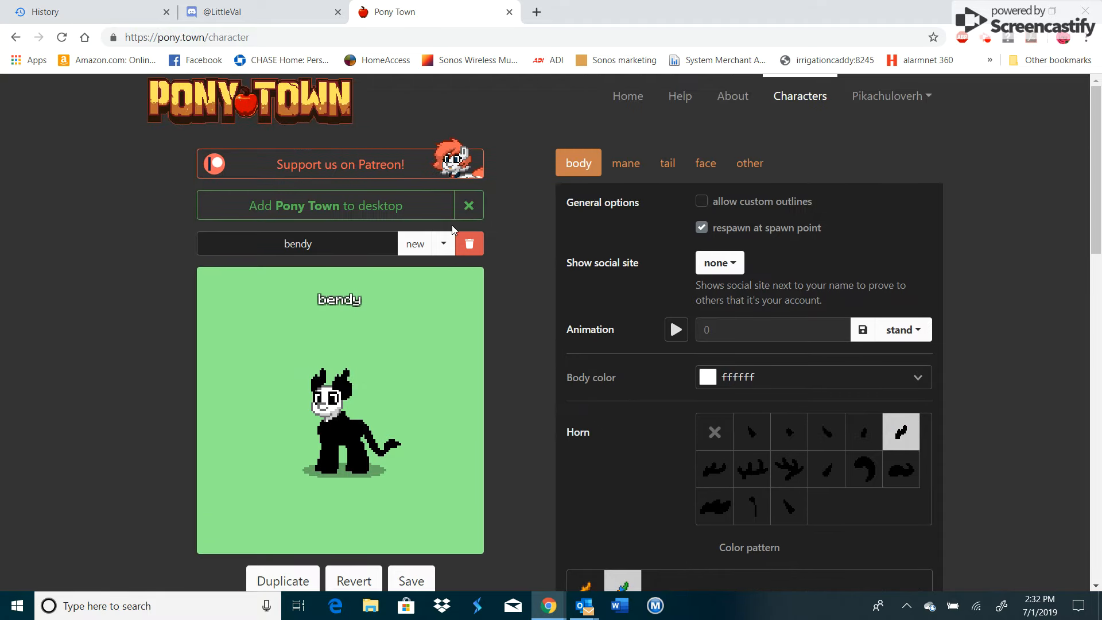
scroll(down, 3)
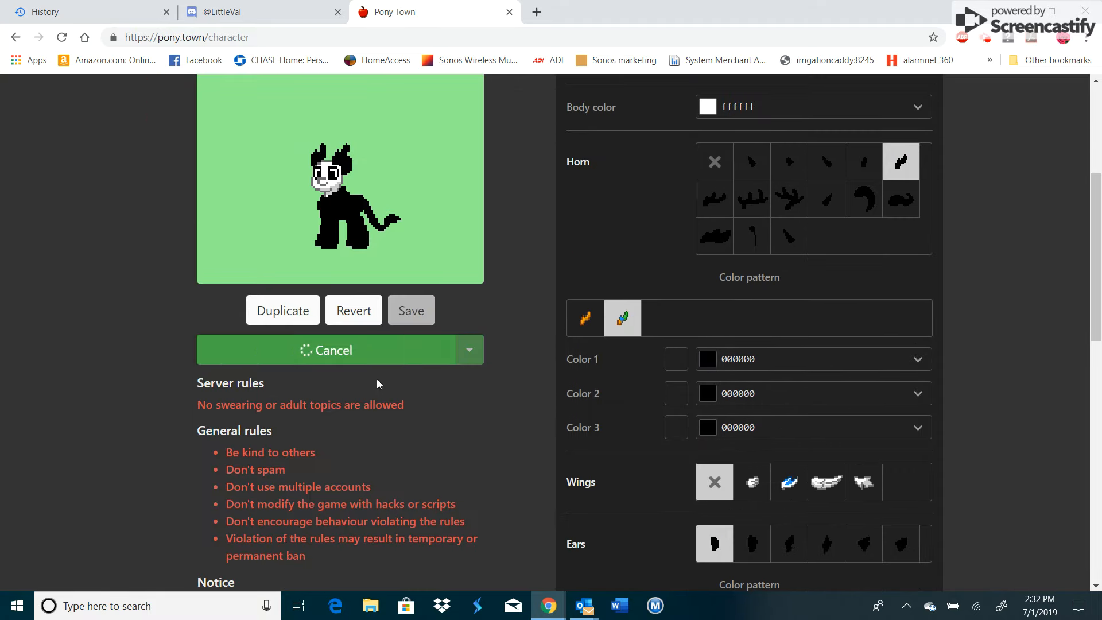
click(326, 350)
text(BUILD UP OUR MACHINE)
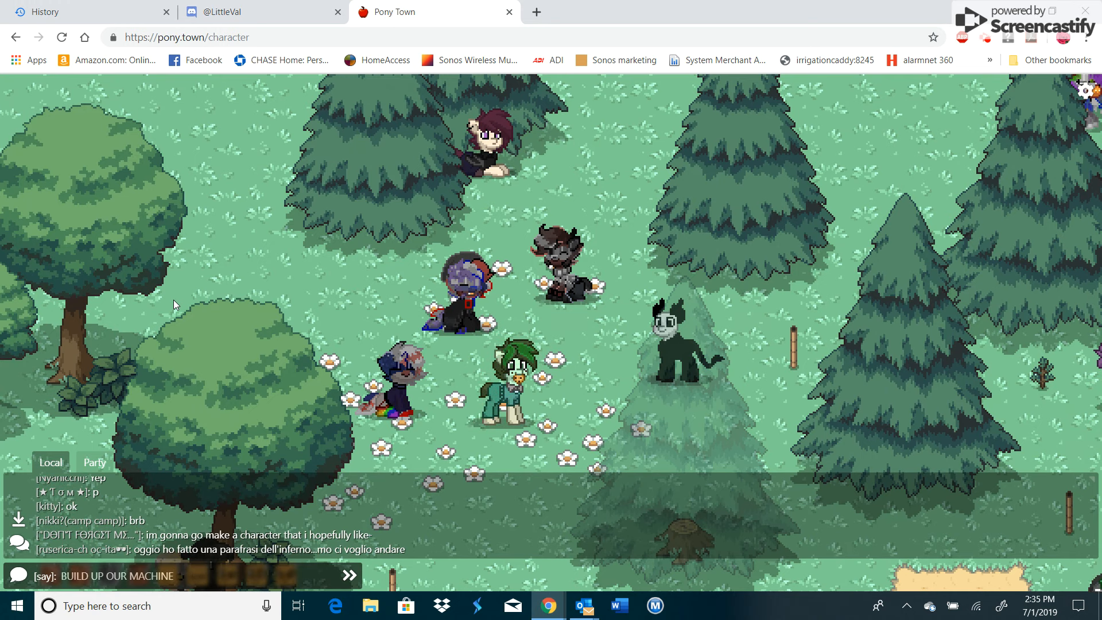
Send 'BUILD UP OUR MACHINE' to chat and type the start of the next lyric.
key(Enter)
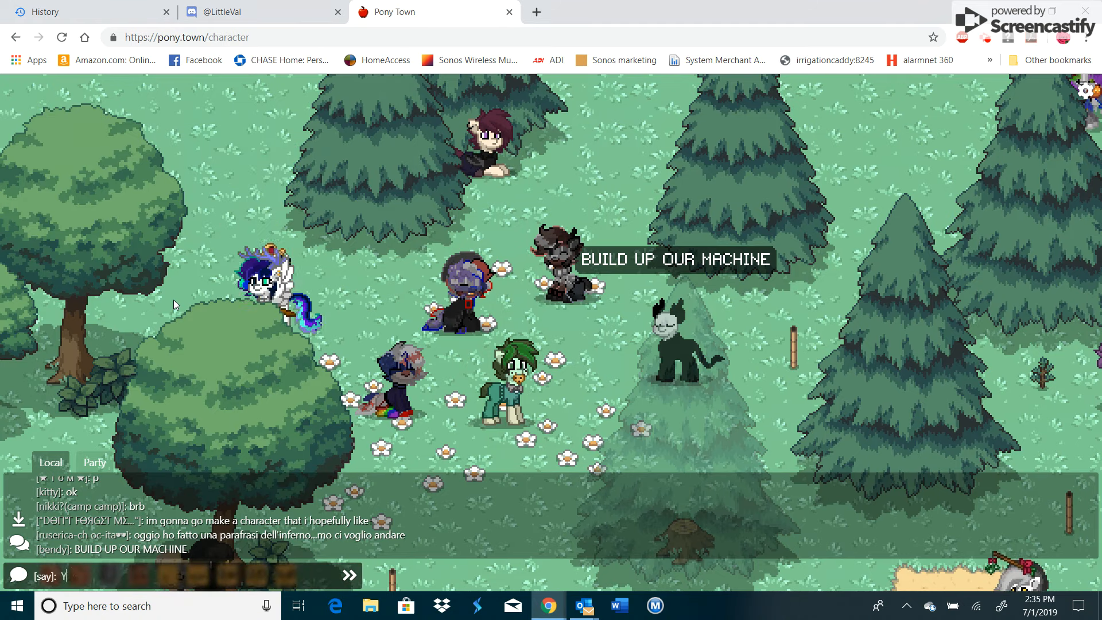
text(OU DIES)
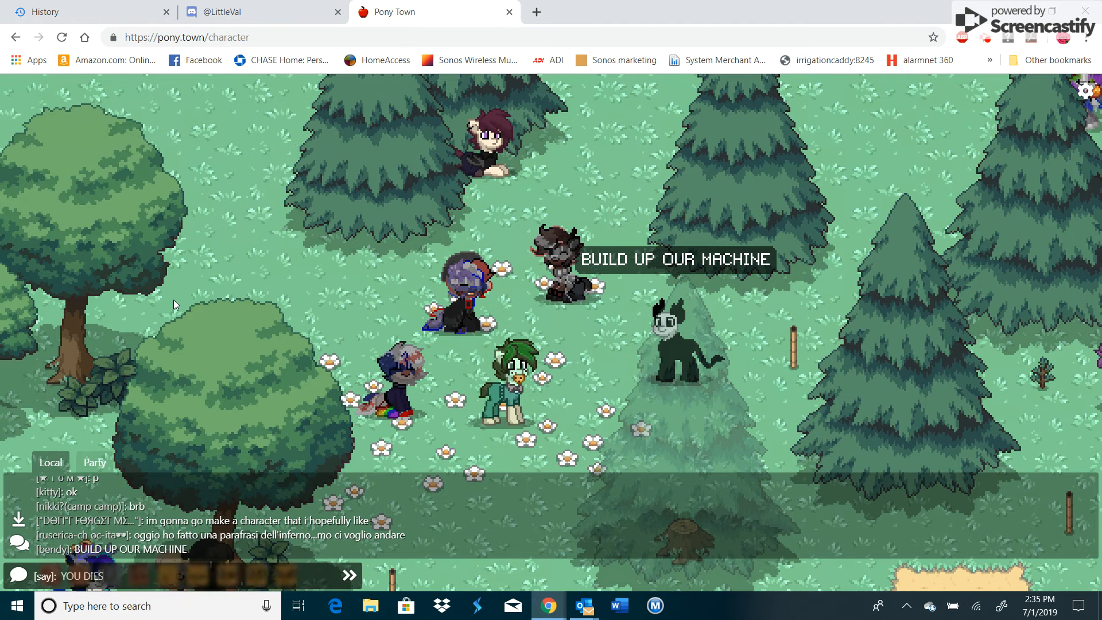
text(TONIG)
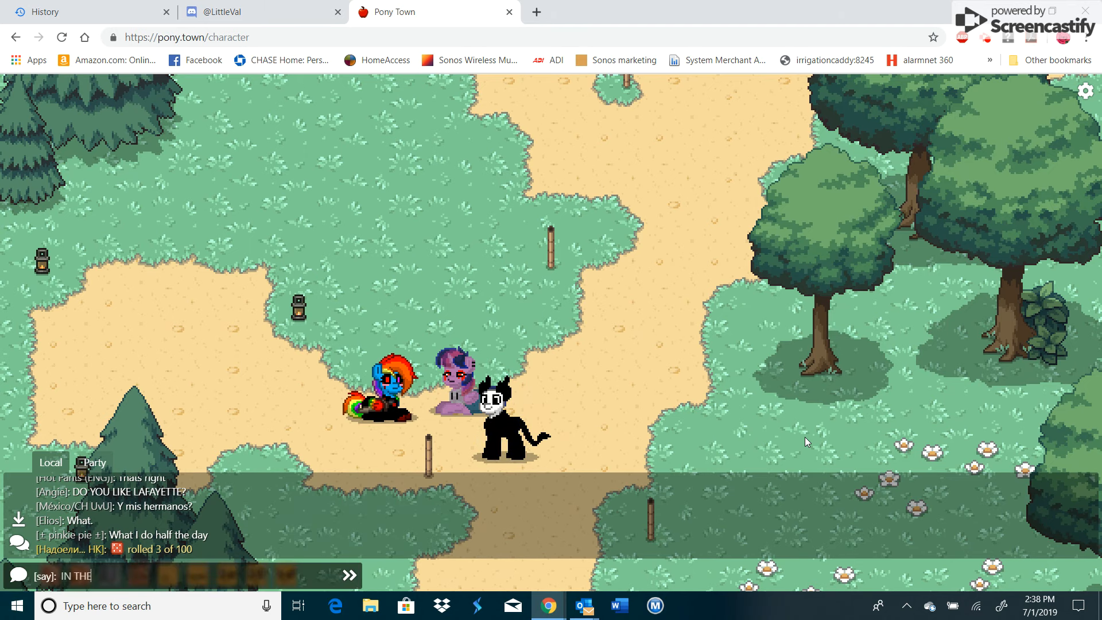
Post 'IN THE RAINBOW FACTORY' to local chat.
text(RAINBOW)
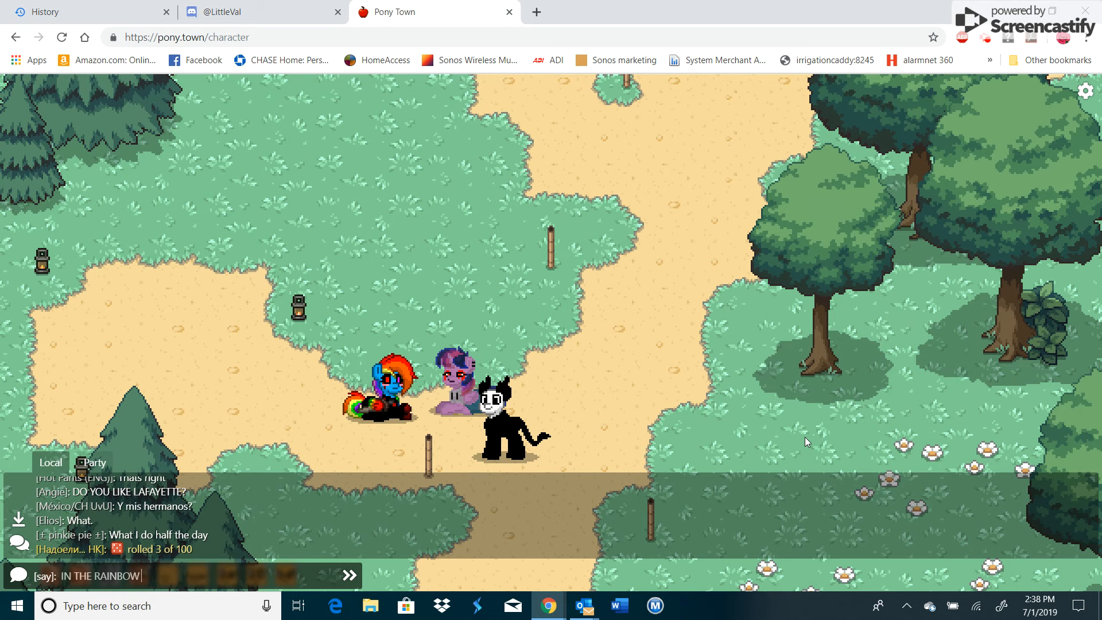
text(FACTY)
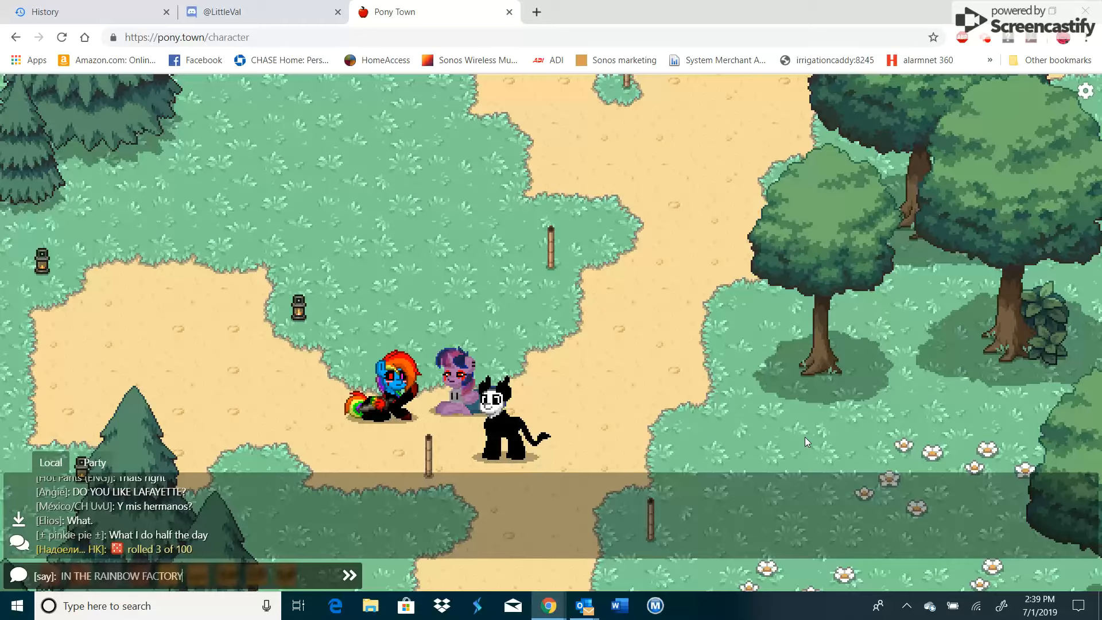
key(Enter)
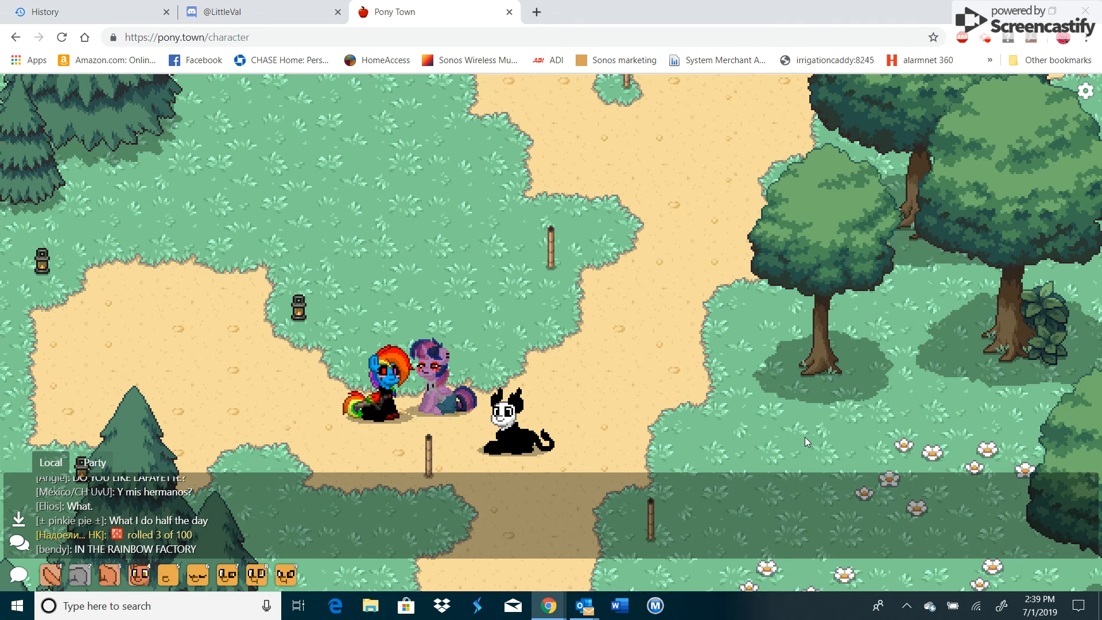
Type the lyric 'where your fears and horrors come true' into chat.
text(where your fears)
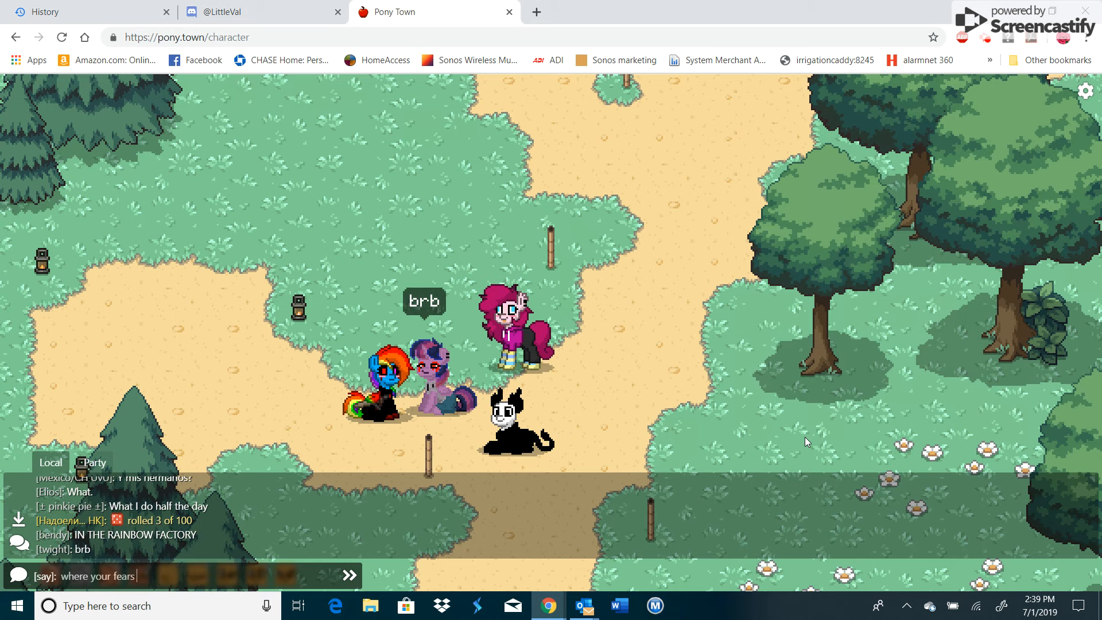
text(and)
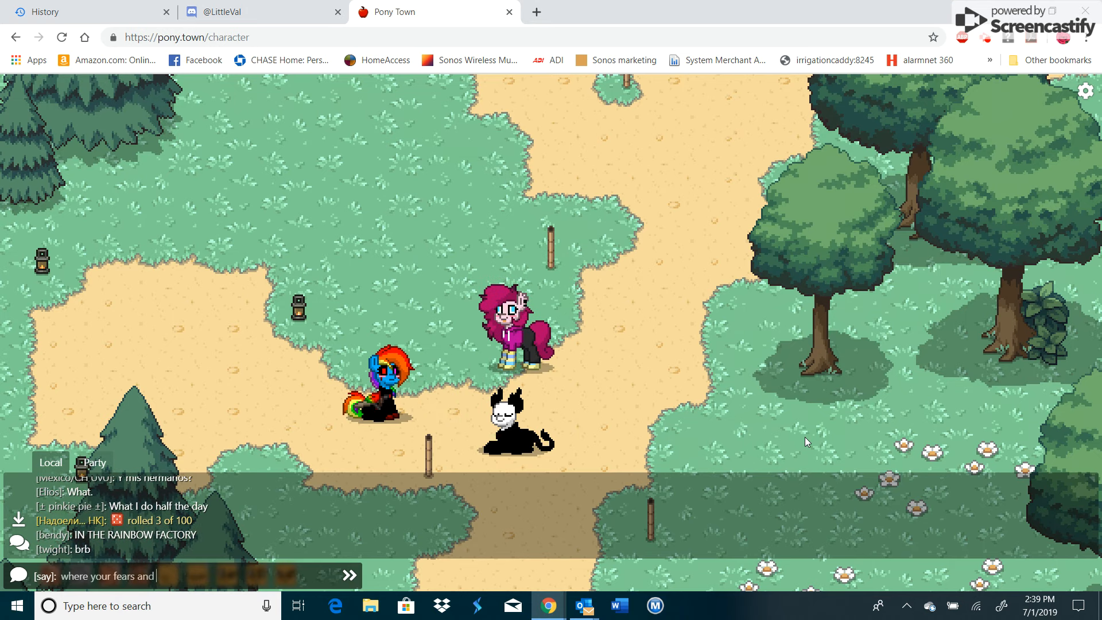
text(hd)
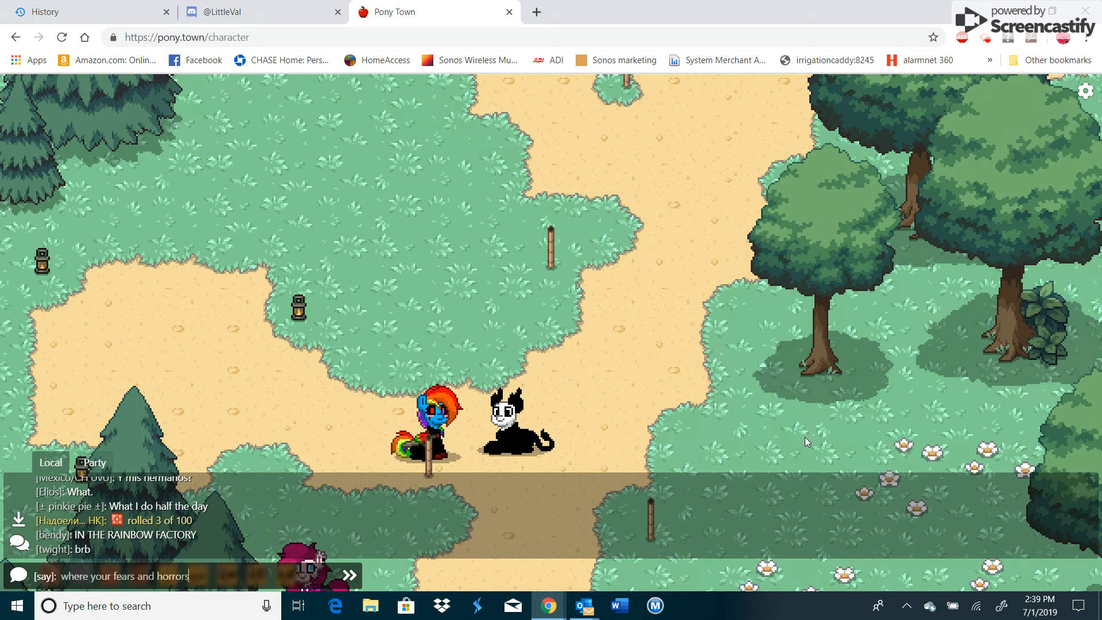
text(come t)
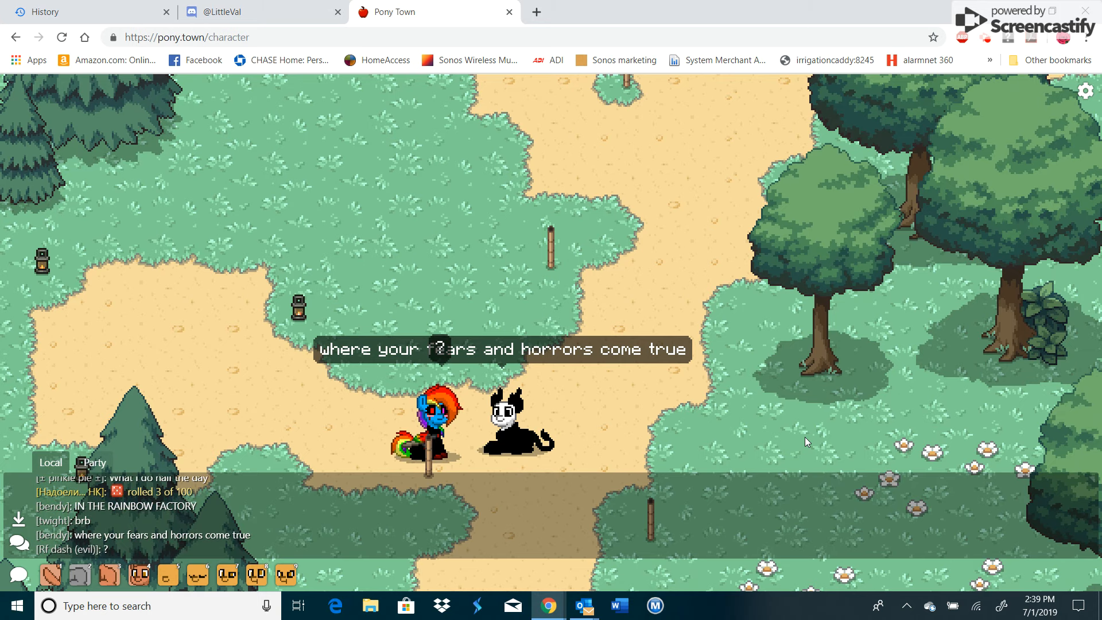
mouse_move(574, 397)
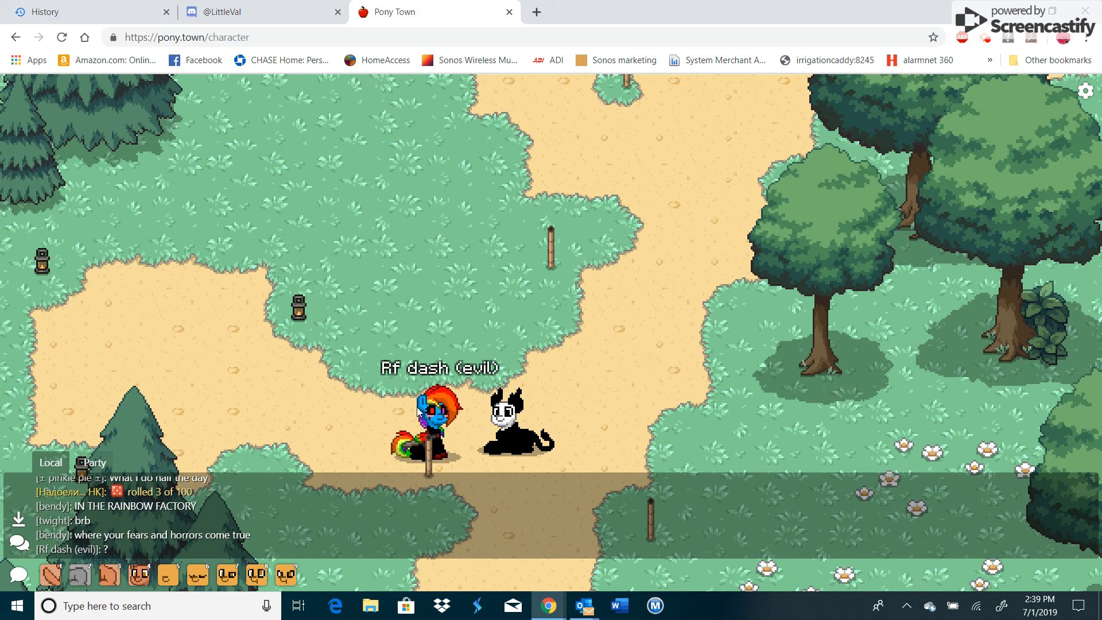
mouse_move(431, 416)
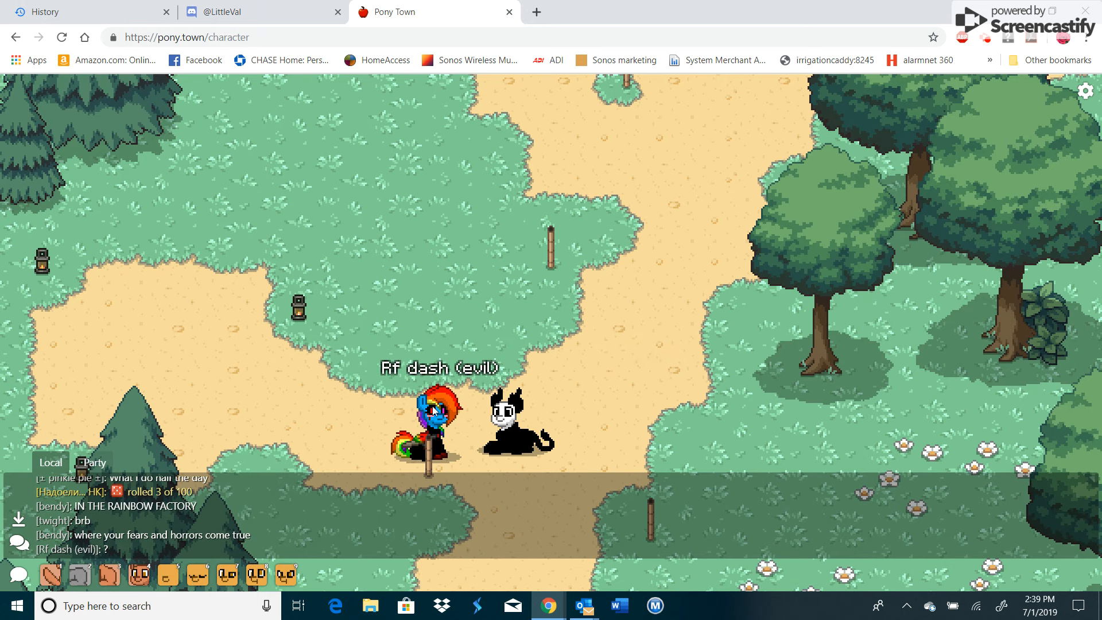
mouse_move(451, 419)
text(i'm s)
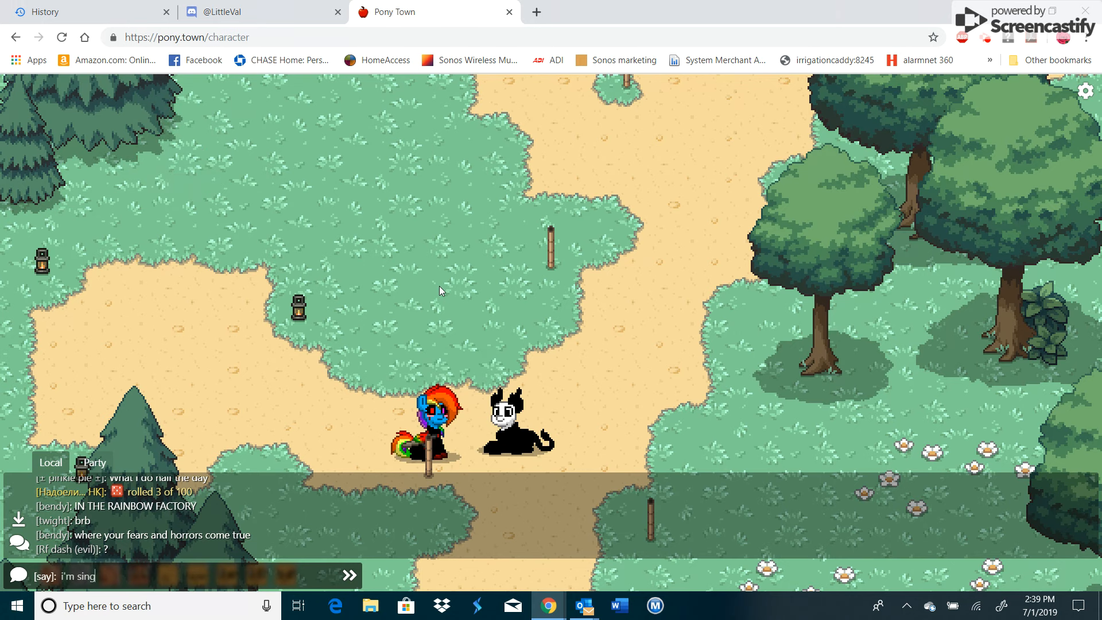
Reply 'cuz it's an awesome song' in local chat.
text(ing thw)
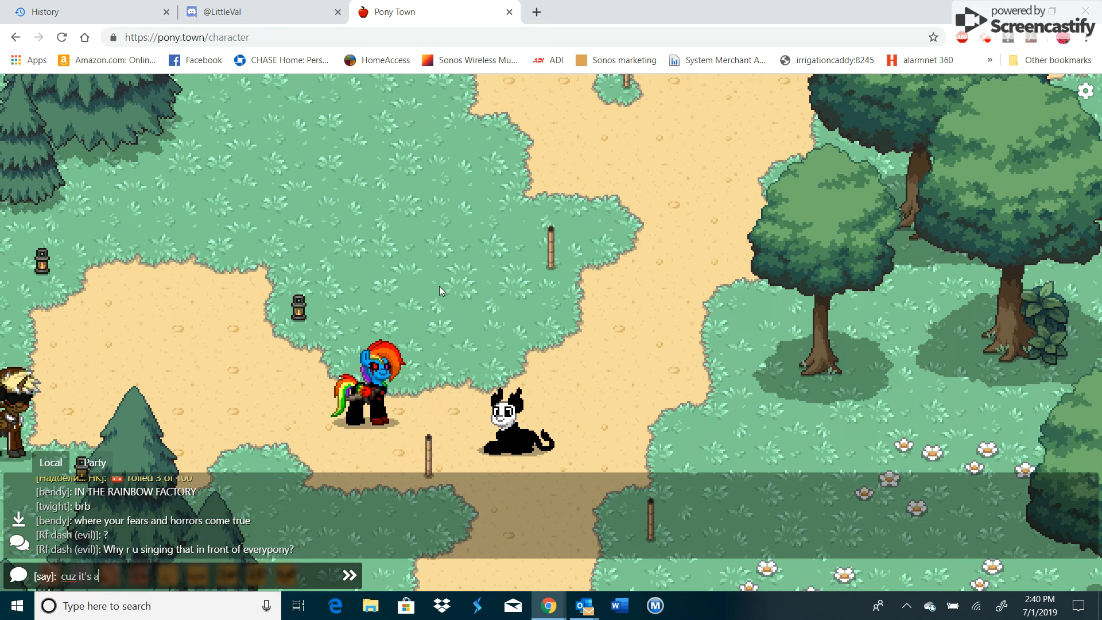
text(n awesome song)
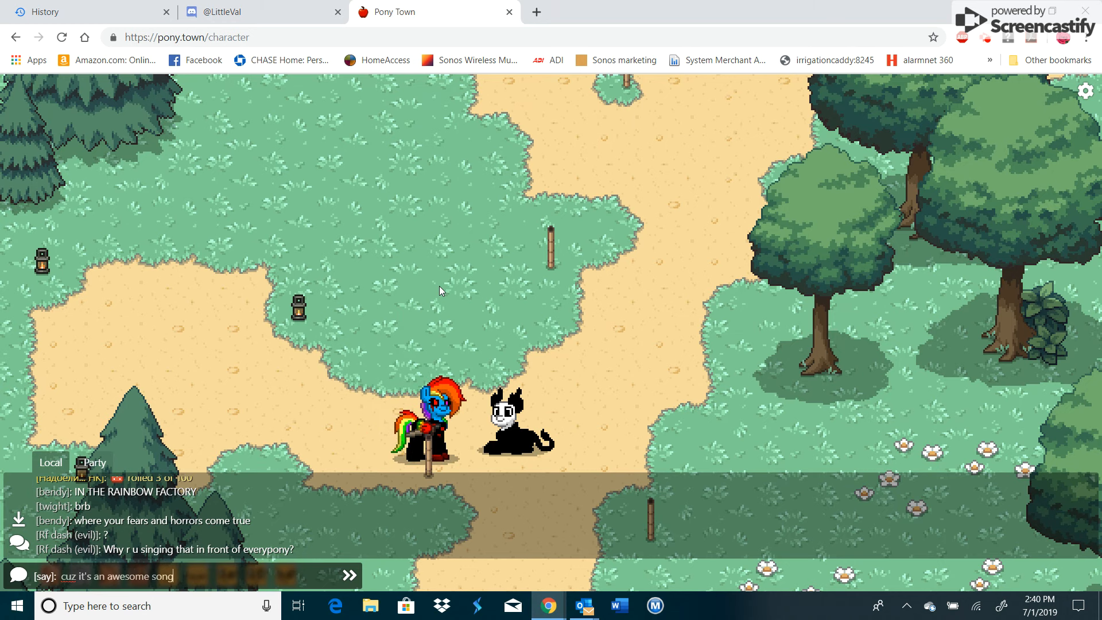
key(Enter)
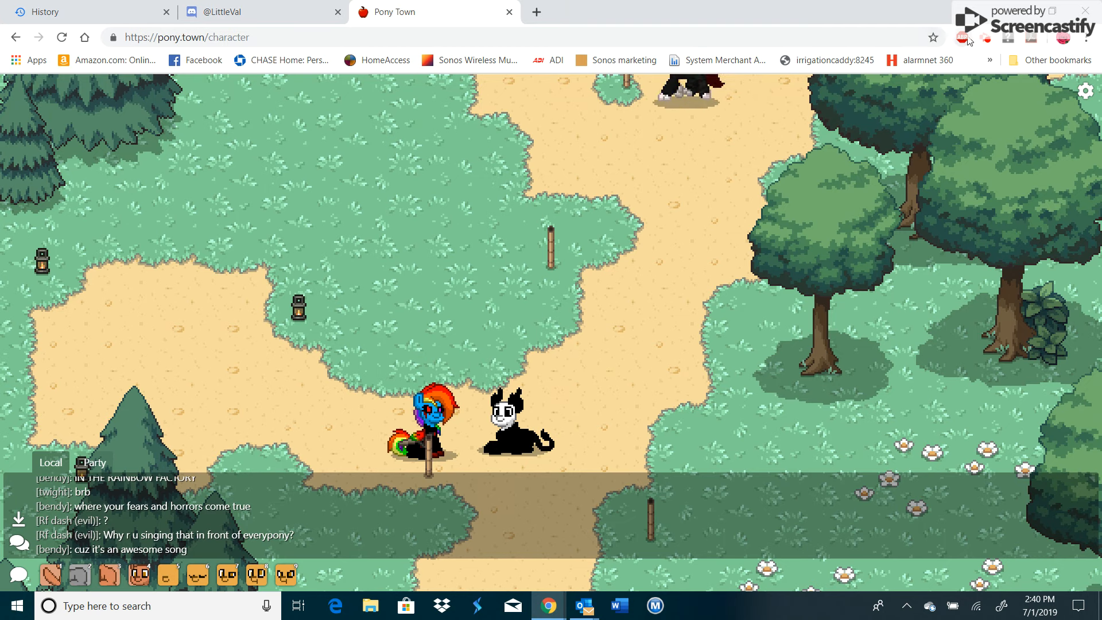
Type 'ok fine' into the say box without sending it.
click(976, 36)
text(ok)
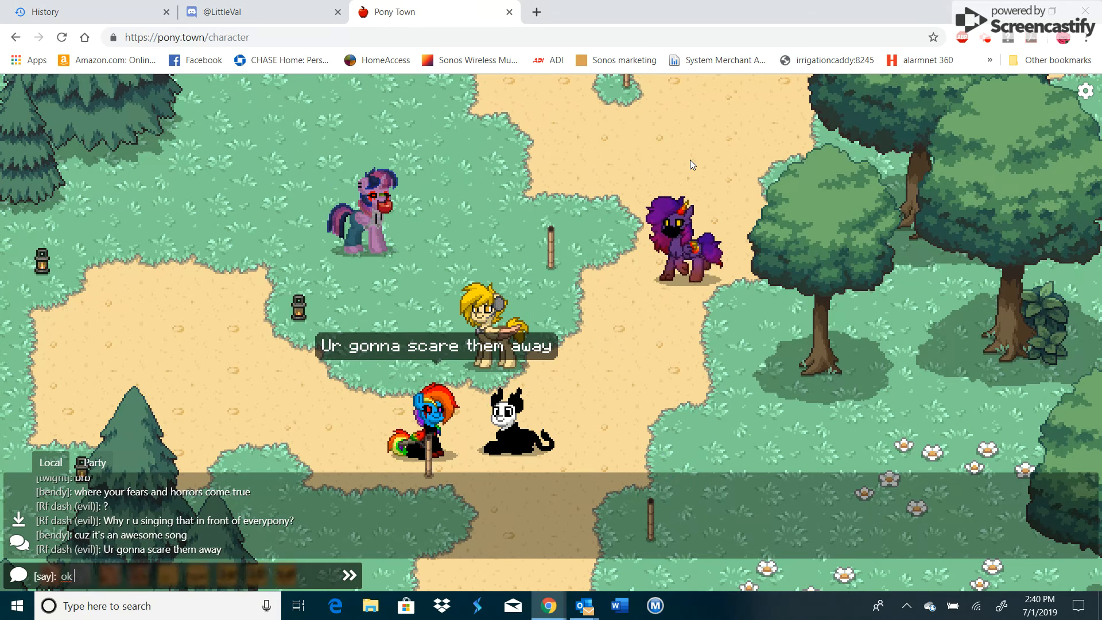
text(fine)
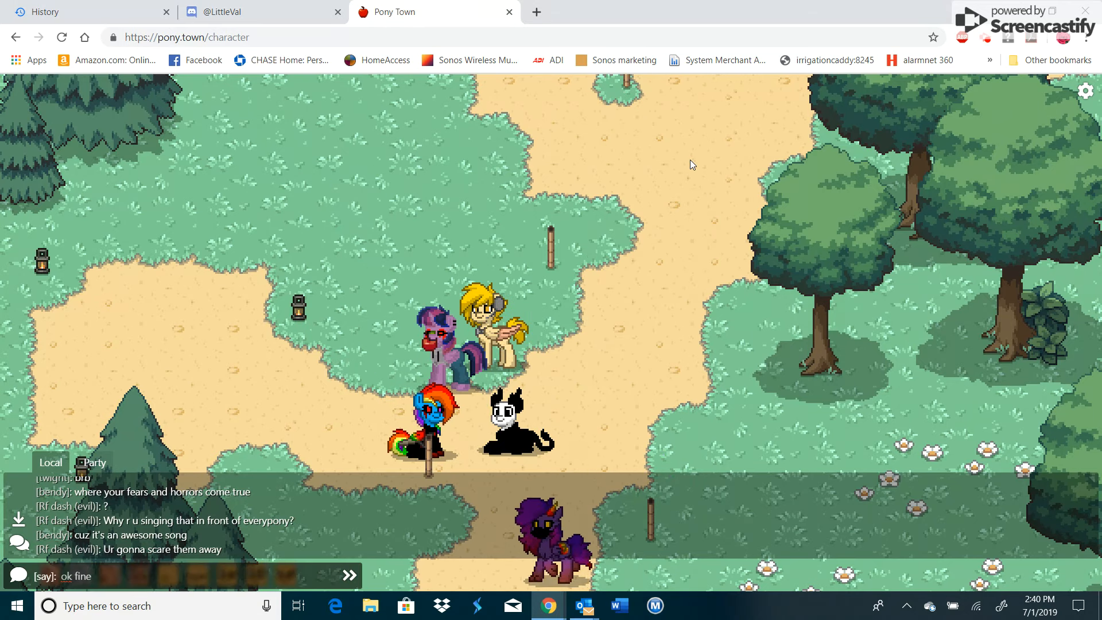